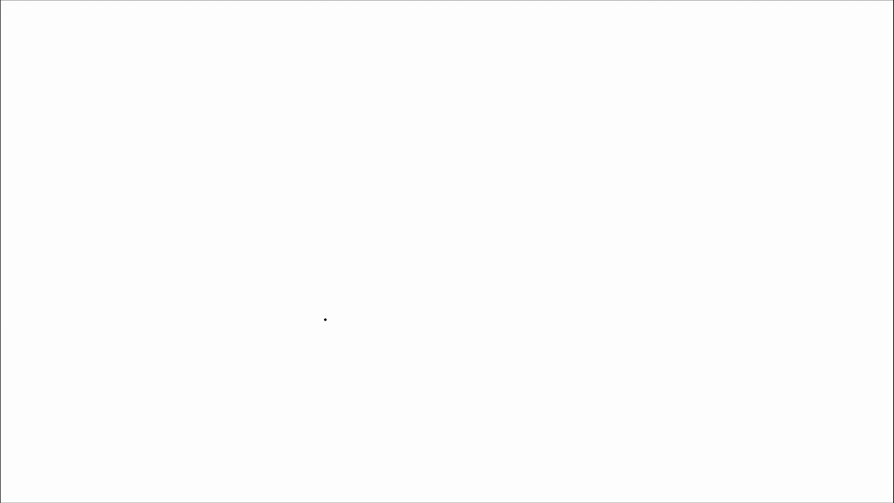
Draw a vertical pen line down the slide and handwrite ON PREM and AZURE headings
{"action": "left_click_drag", "start_coordinate": [437, 50], "coordinate": [446, 415]}
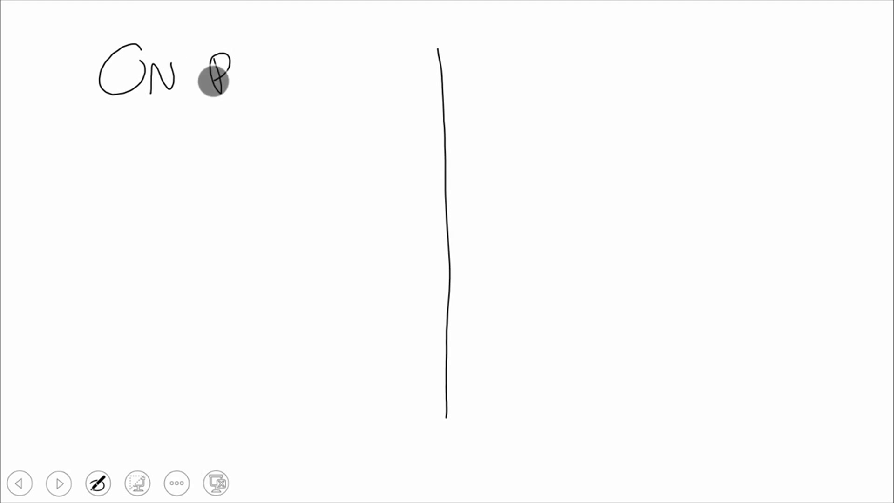
{"action": "left_click_drag", "start_coordinate": [211, 74], "coordinate": [302, 69]}
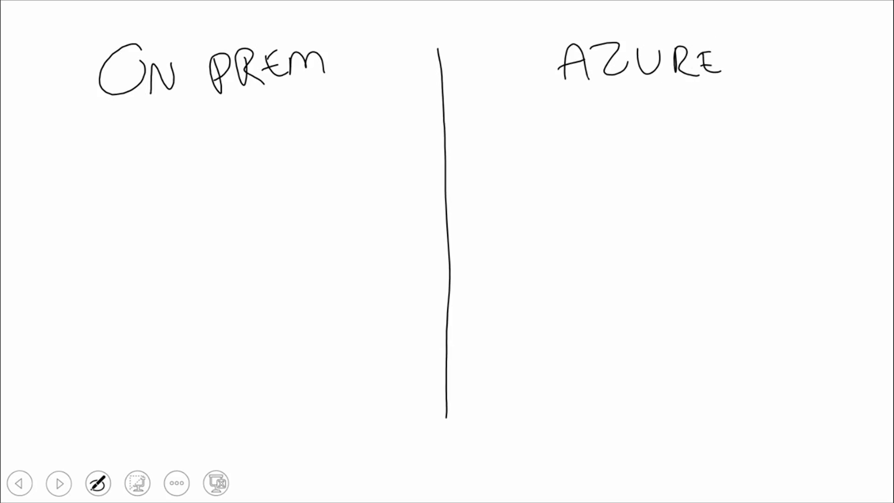
Write SITE1, draw the horizontal divider, write SITE2, and sketch four Site 1 server boxes
{"action": "left_click_drag", "start_coordinate": [78, 255], "coordinate": [386, 257]}
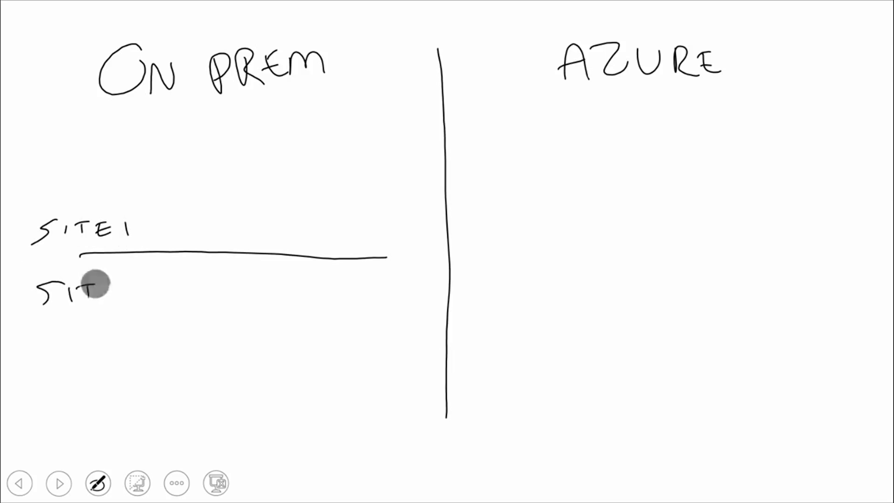
{"action": "type", "text": "SITE2"}
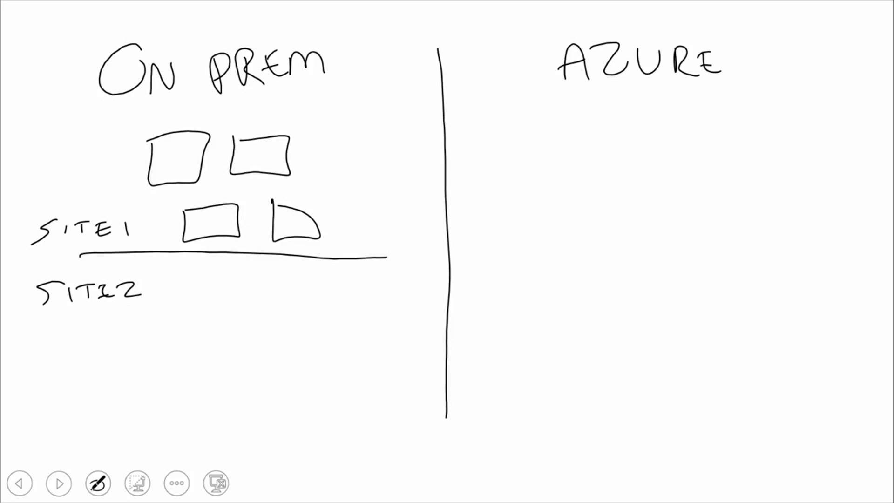
{"action": "left_click_drag", "start_coordinate": [514, 200], "coordinate": [516, 302]}
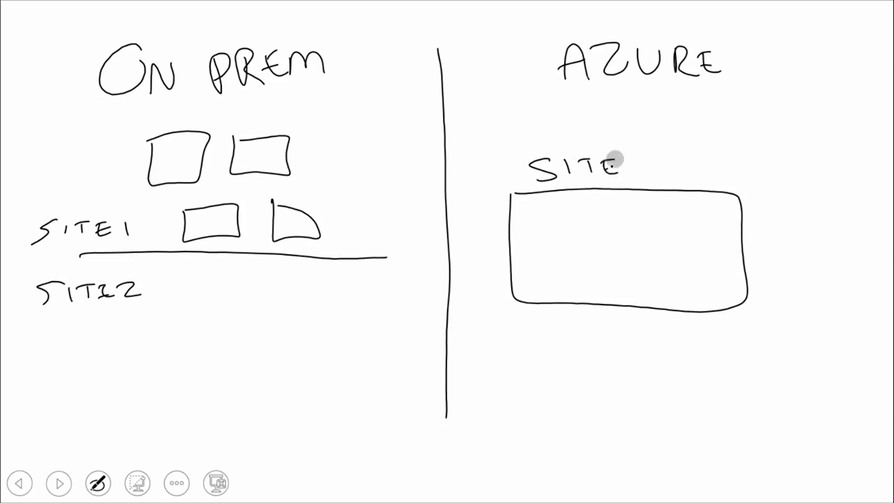
Handwrite SITE RECOVERY above the large box on the Azure side
{"action": "type", "text": "REO"}
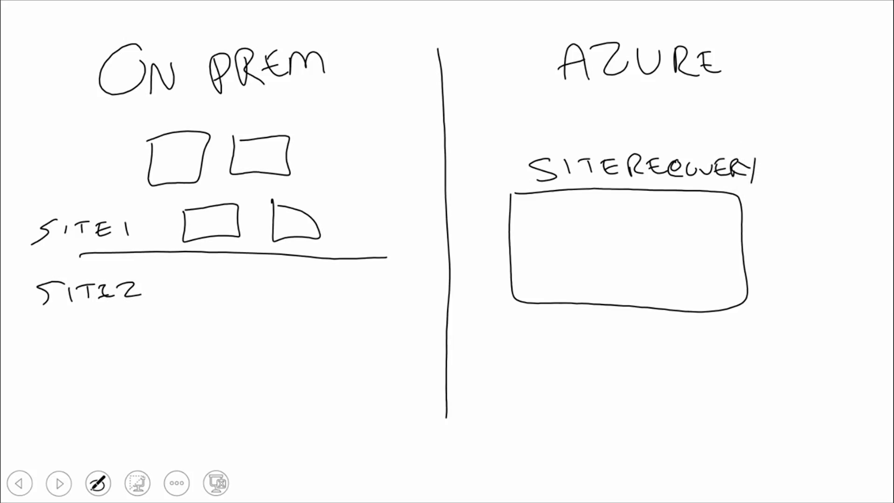
{"action": "left_click_drag", "start_coordinate": [196, 302], "coordinate": [262, 322]}
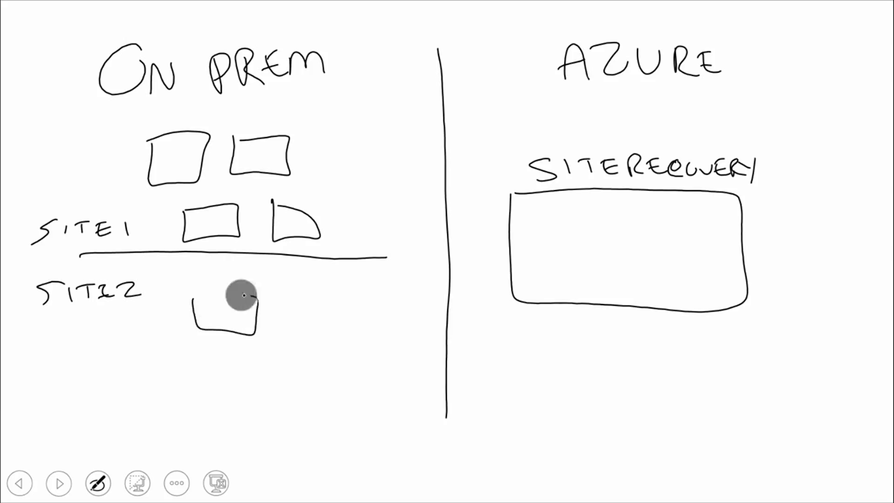
Sketch four small server rectangles under the SITE2 label
{"action": "left_click_drag", "start_coordinate": [246, 297], "coordinate": [273, 399]}
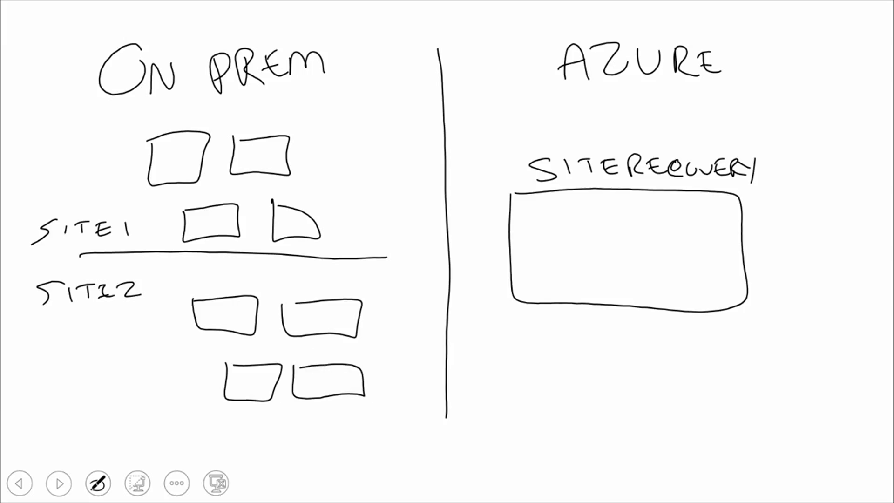
{"action": "left_click_drag", "start_coordinate": [297, 171], "coordinate": [510, 225]}
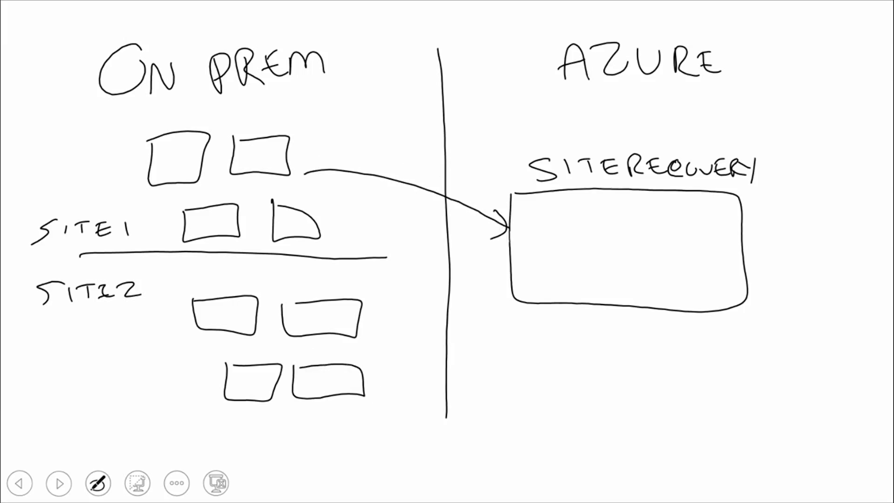
Draw arrows from Site 1 into Site Recovery and on to Site 2, plus a curve inside
{"action": "left_click_drag", "start_coordinate": [399, 313], "coordinate": [510, 279]}
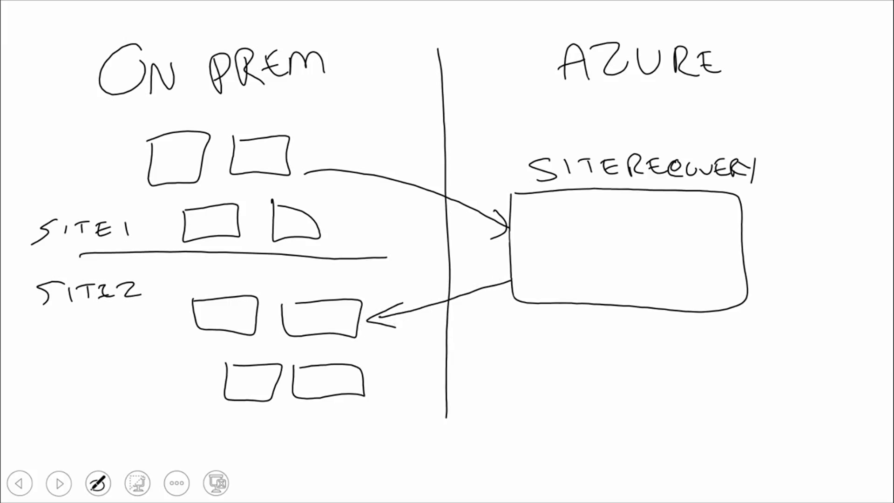
{"action": "left_click_drag", "start_coordinate": [576, 228], "coordinate": [650, 221]}
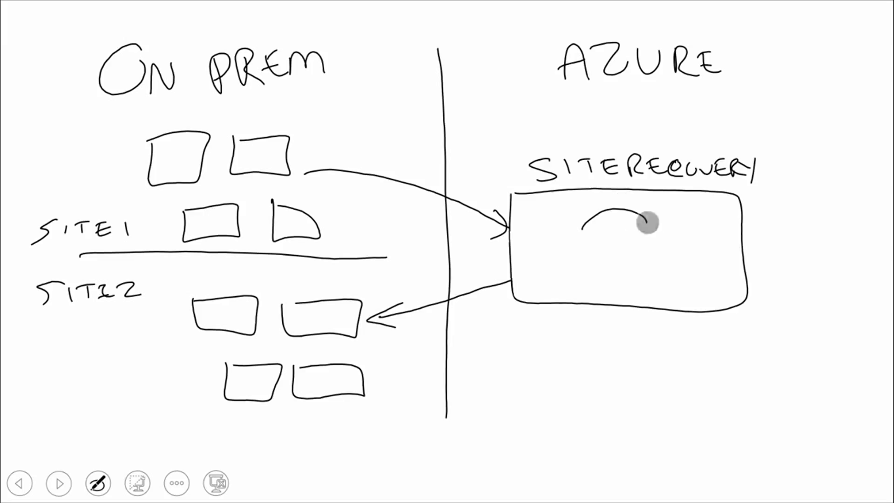